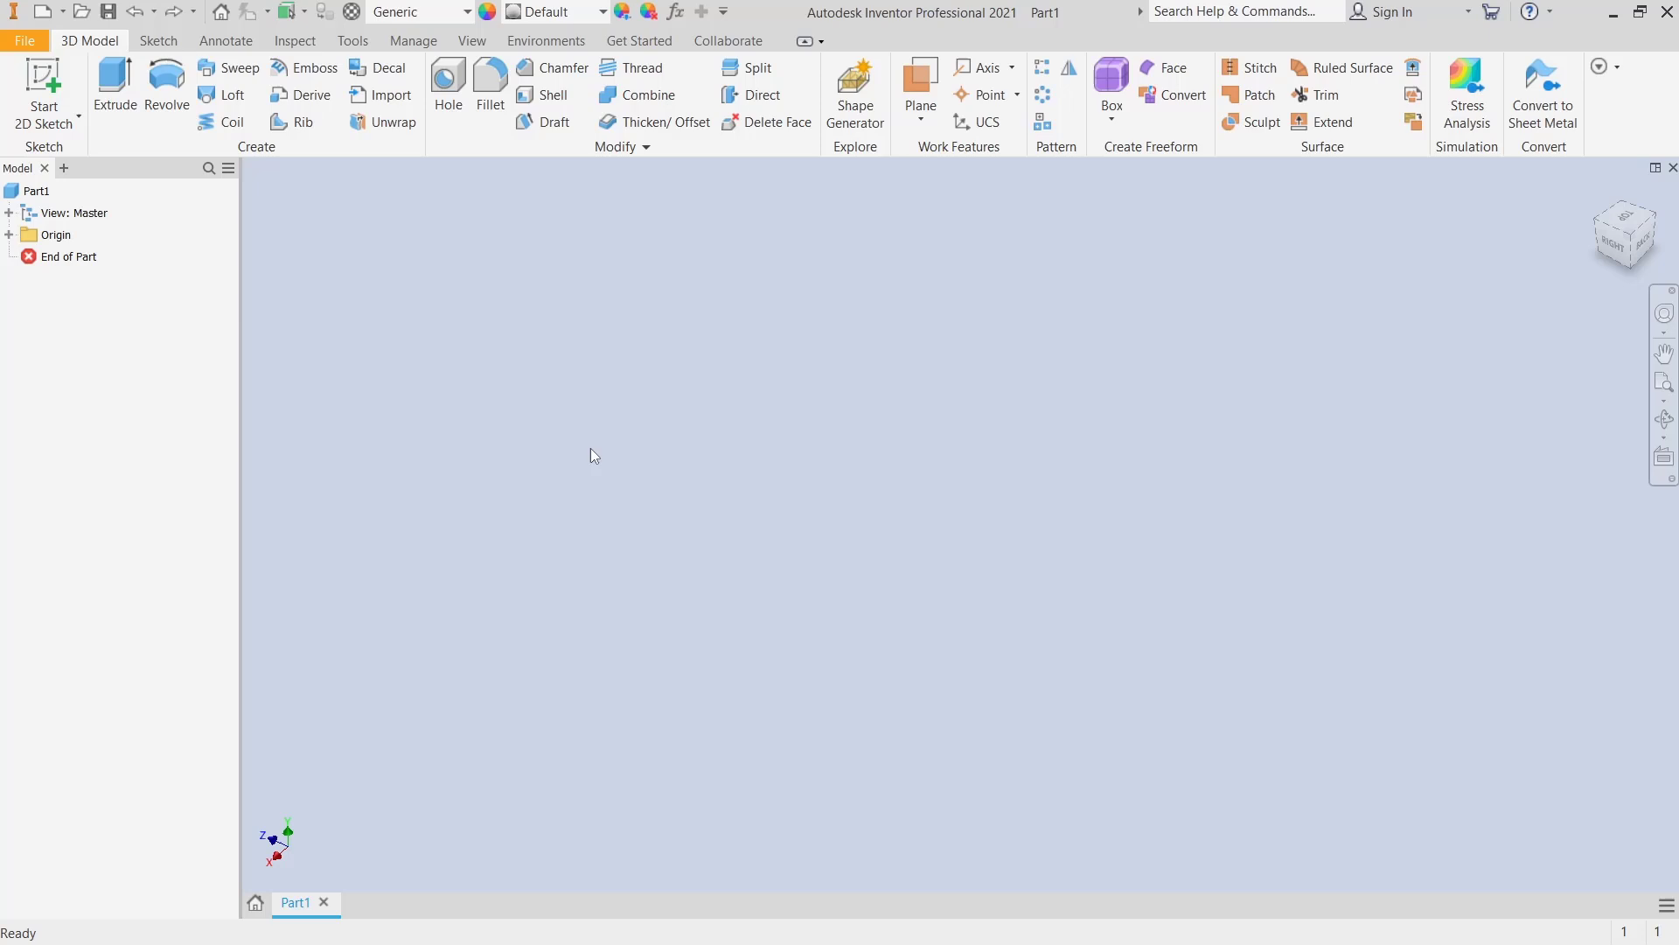
pyautogui.moveTo(44, 81)
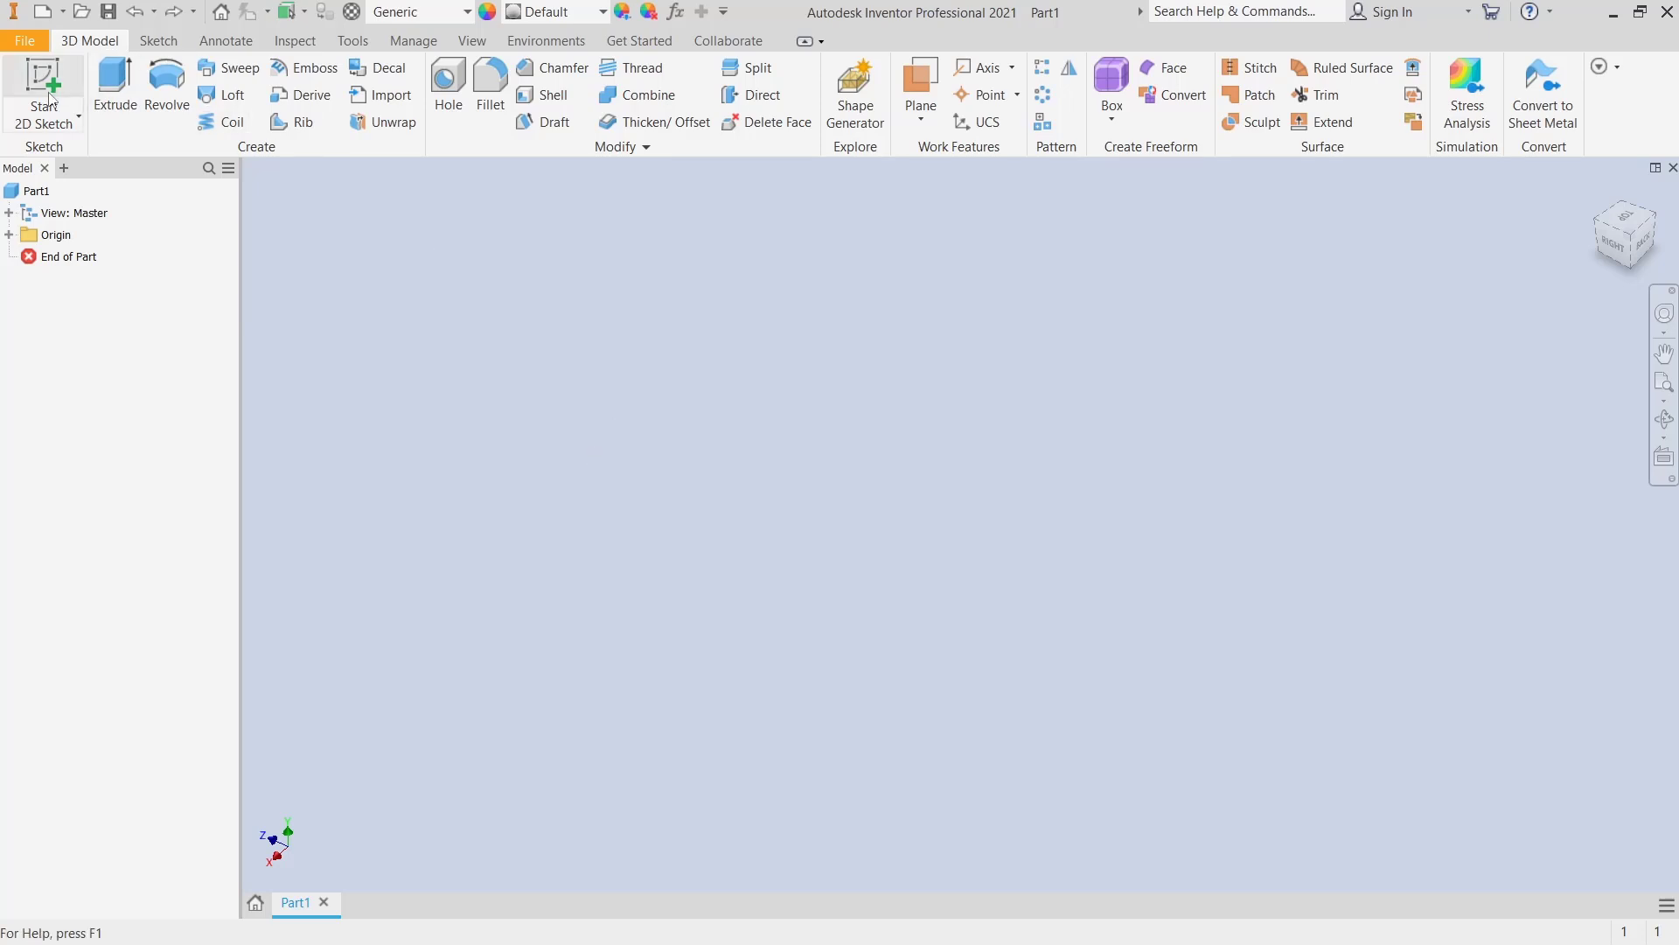
# - Sketch a rectangle as the profile for a 1.750 mm base plate
pyautogui.click(44, 96)
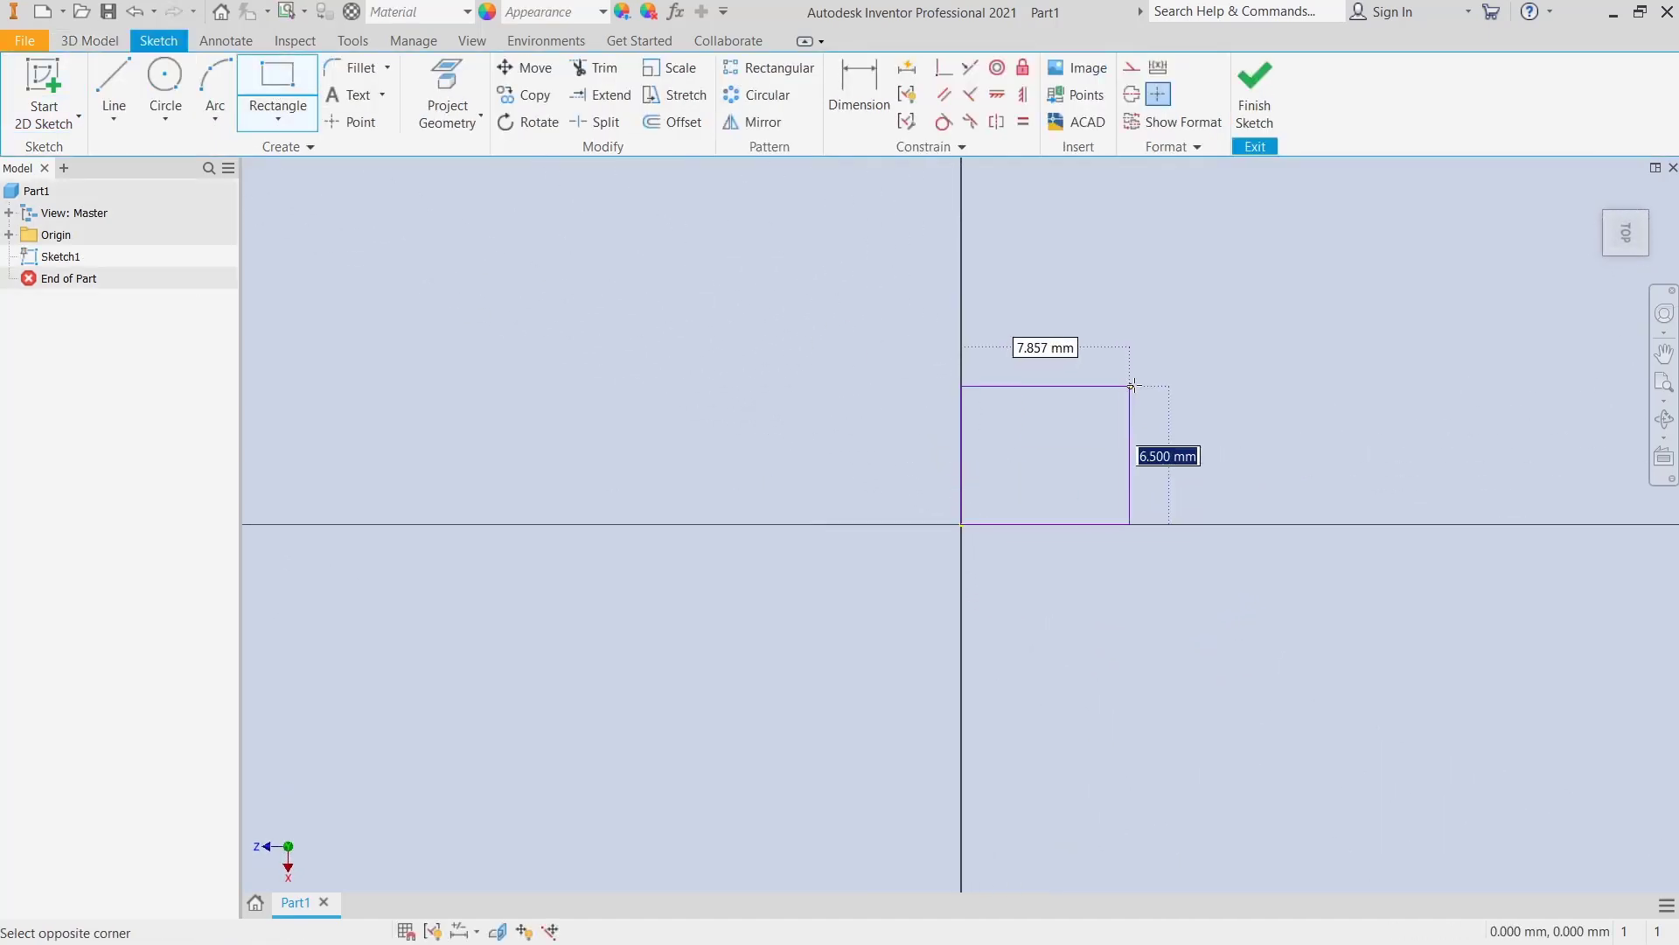
pyautogui.click(1255, 94)
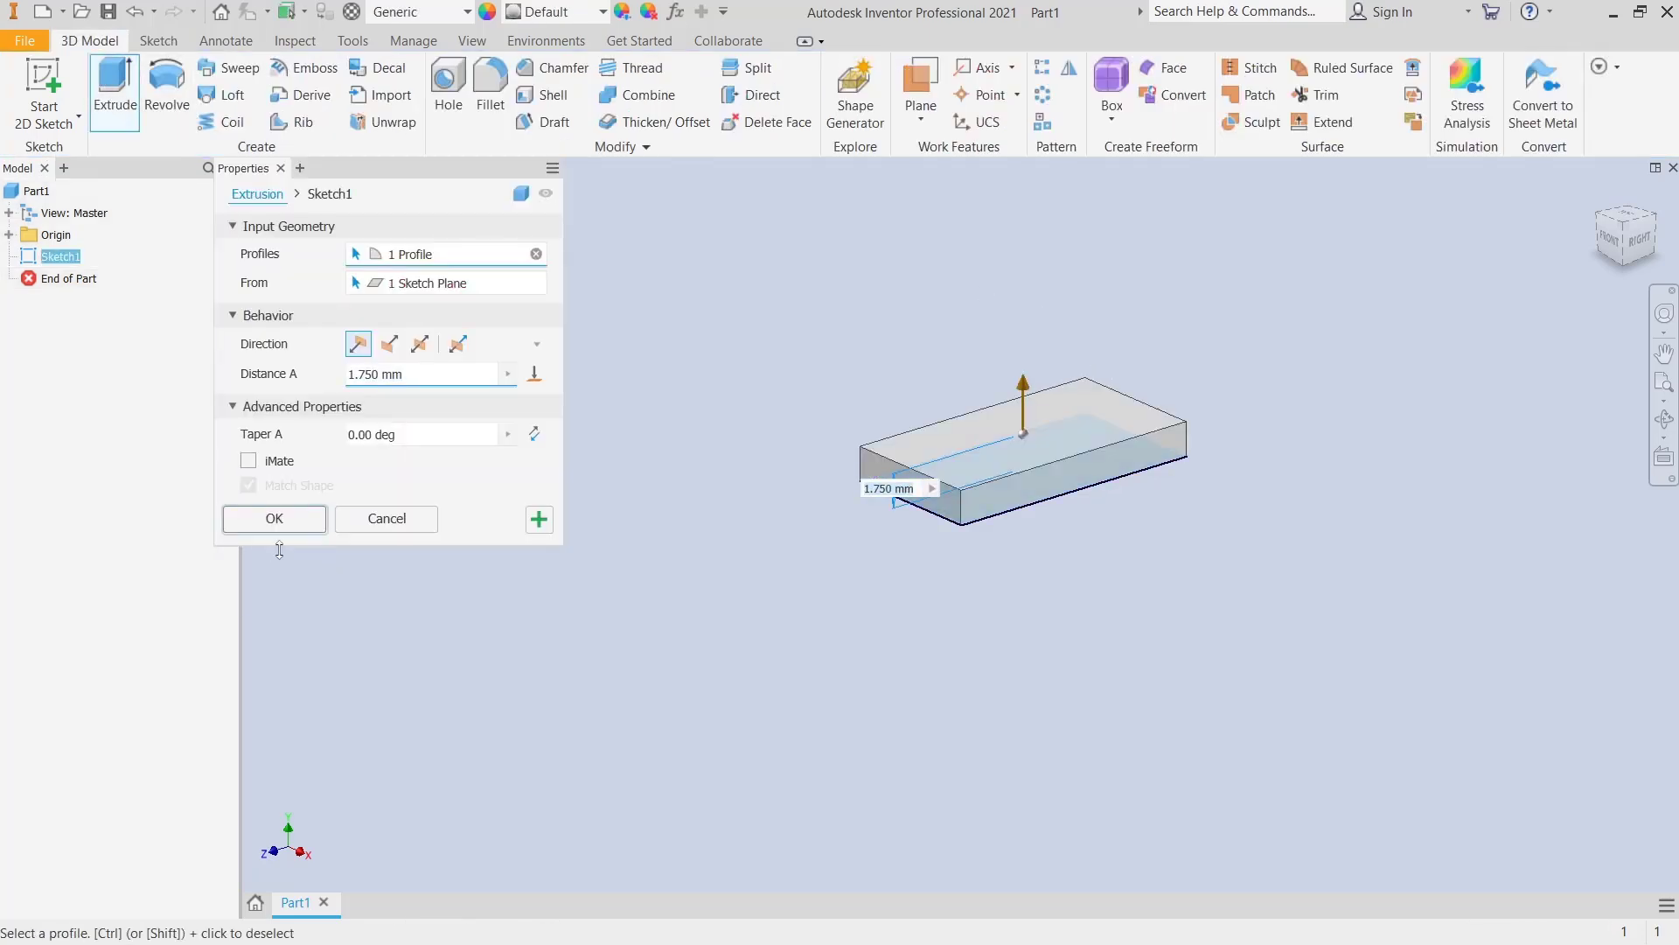
# - Extrude the base plate, then extrude a rectangular bar on its top face as Extrusion2
pyautogui.click(273, 518)
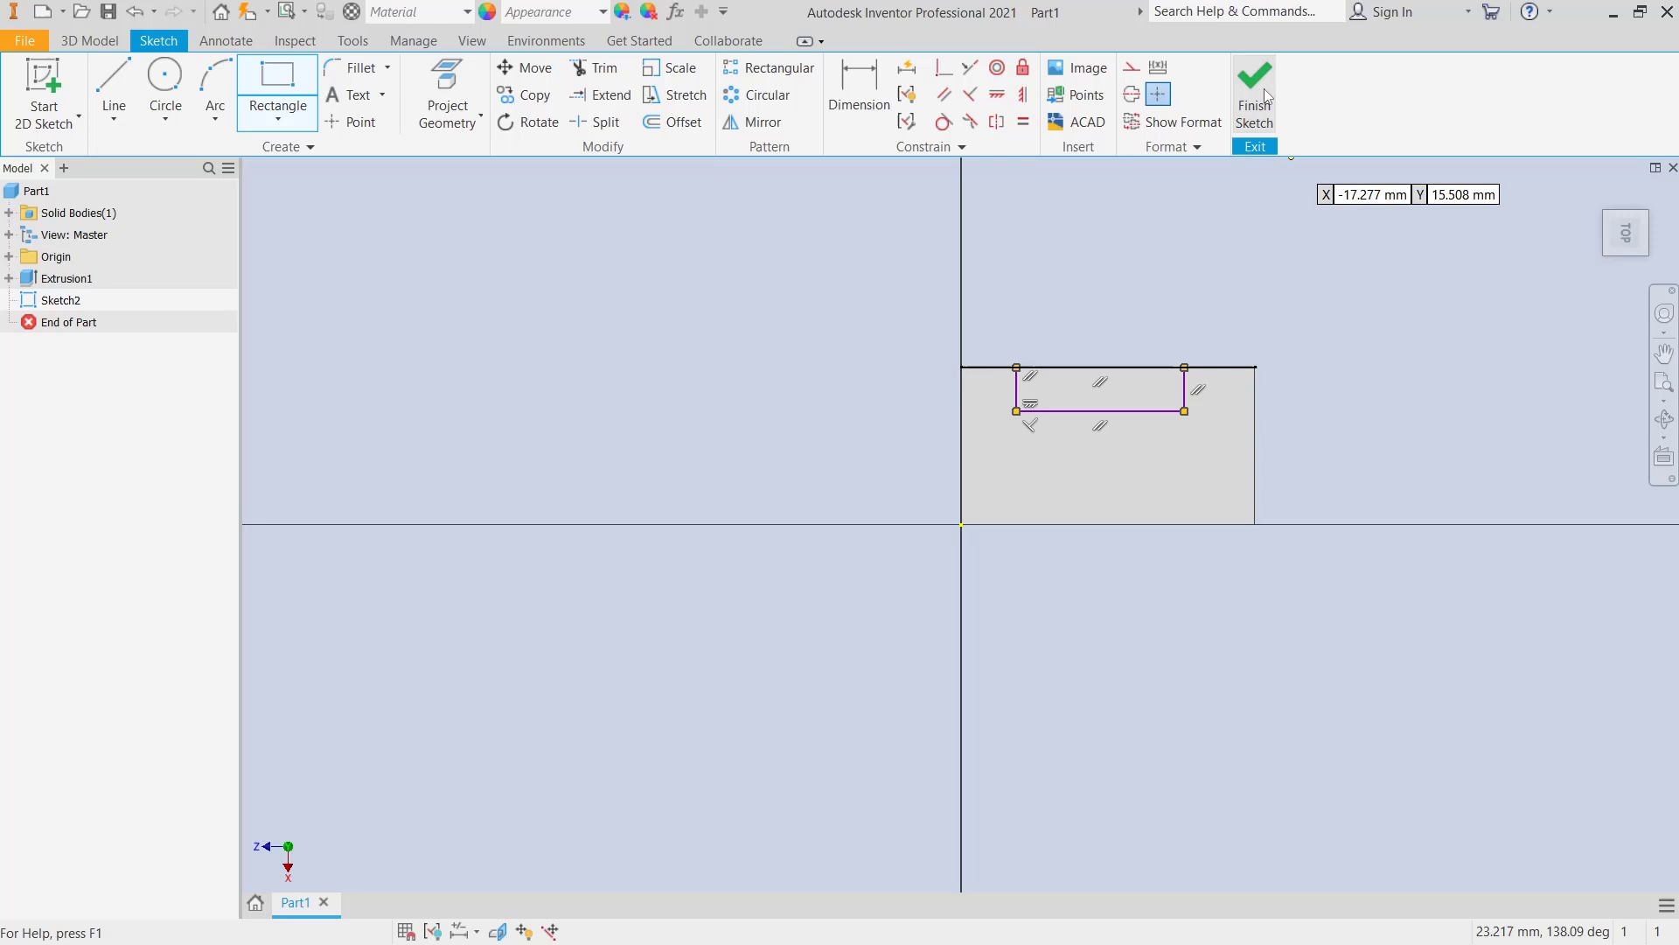
pyautogui.click(1255, 91)
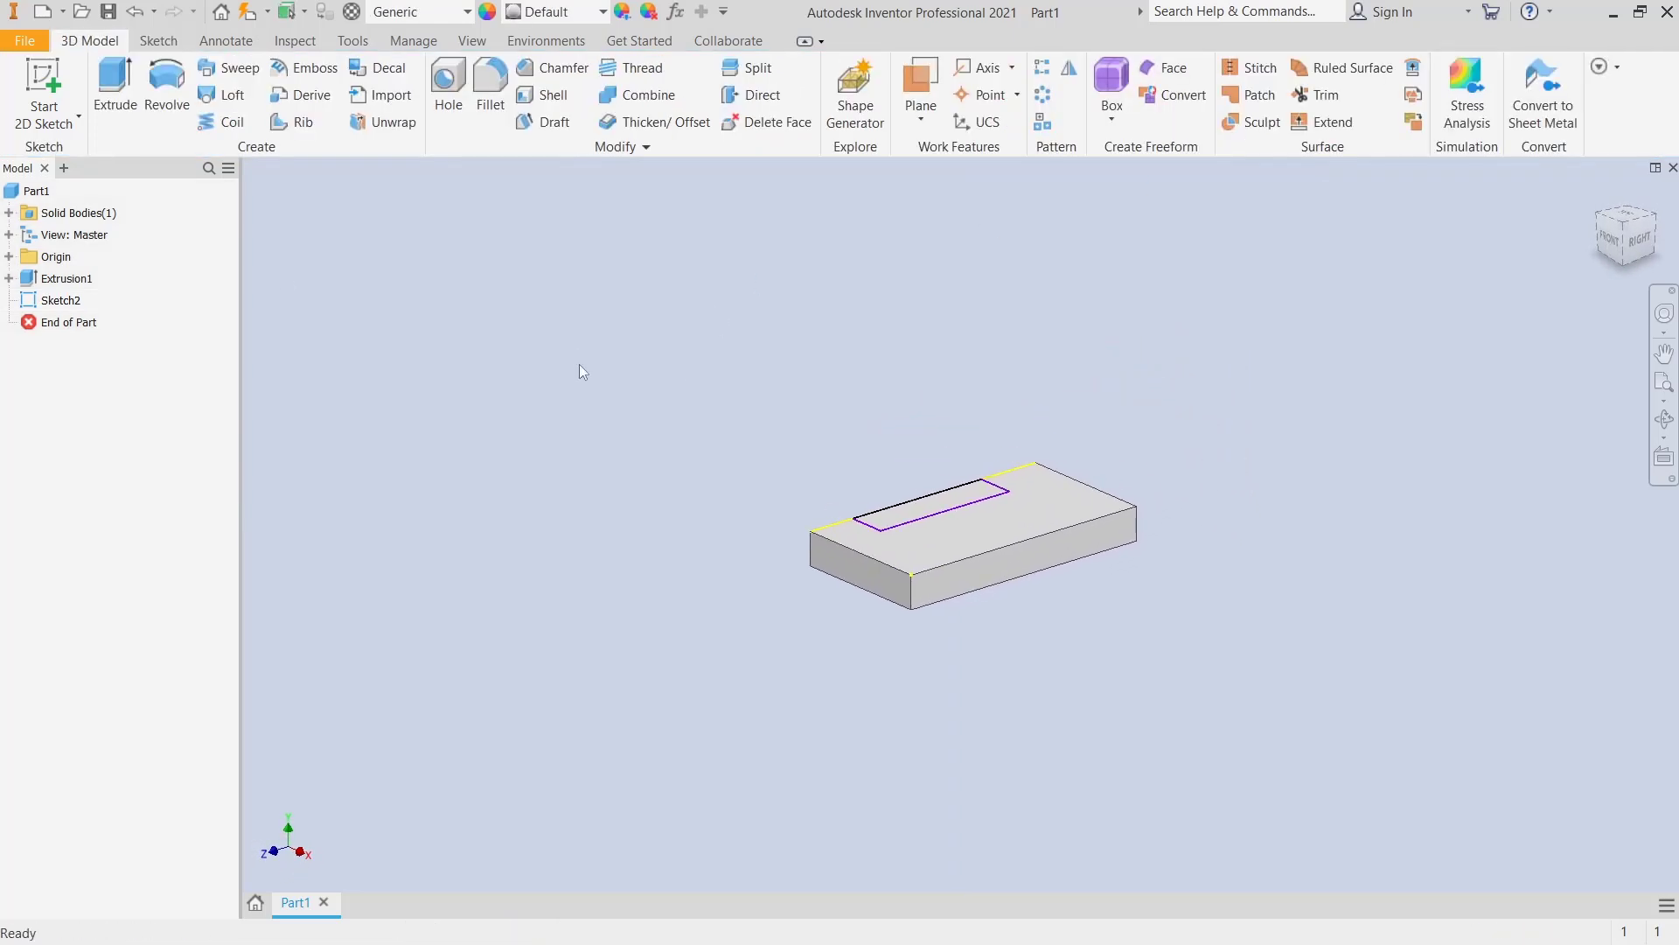
pyautogui.click(114, 84)
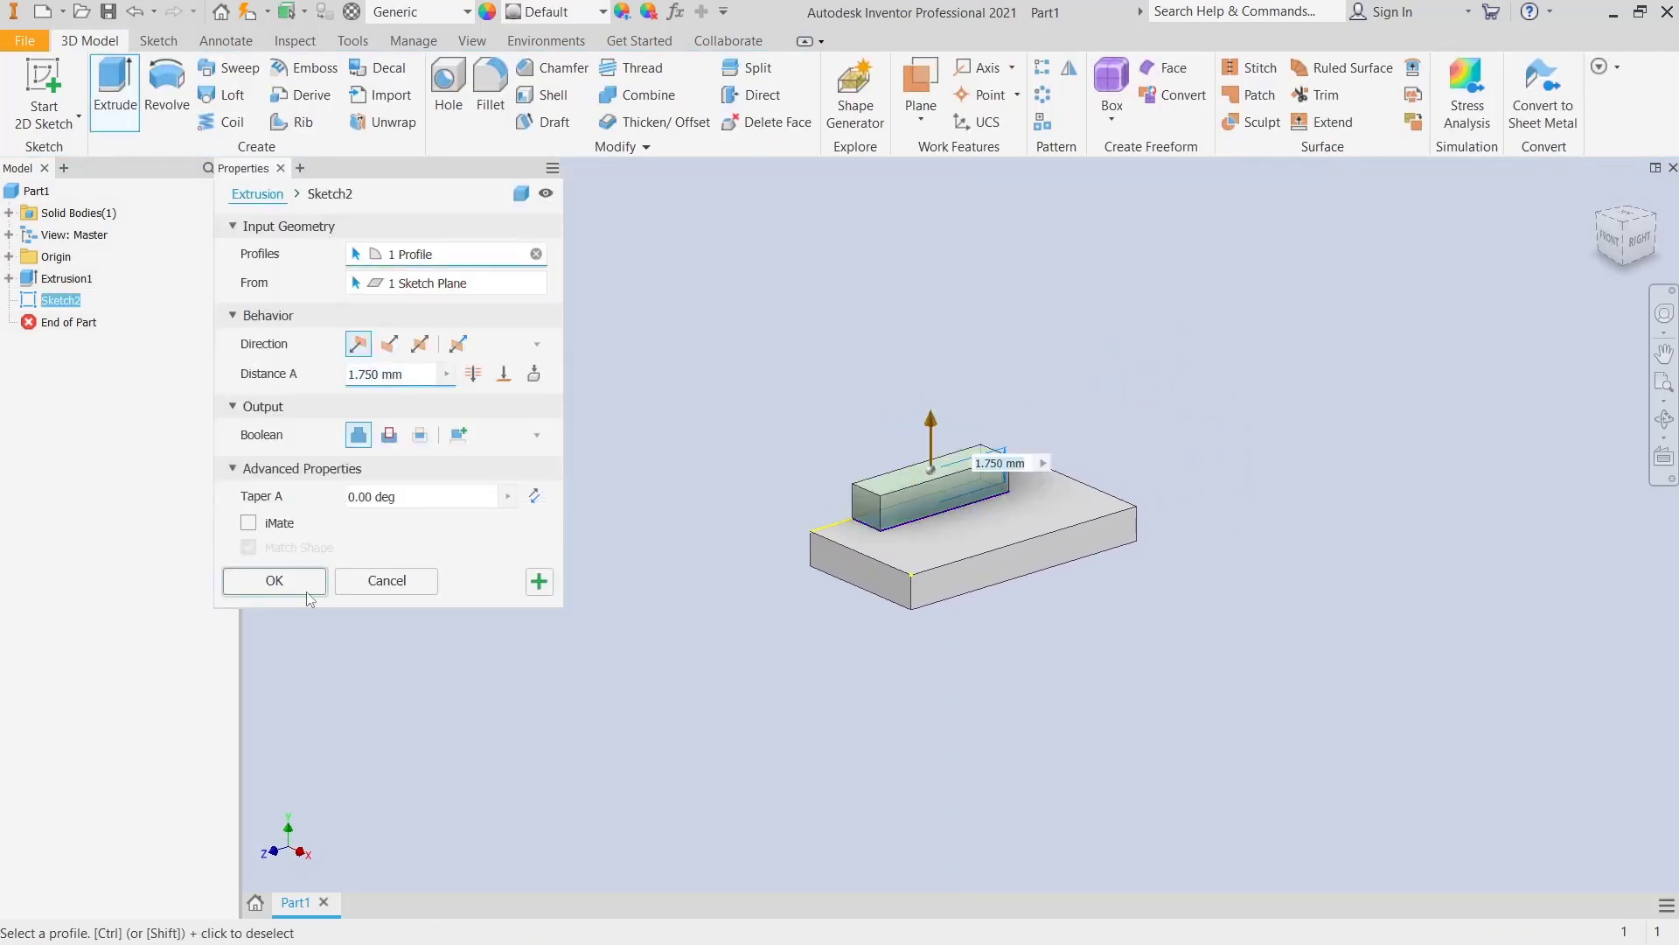
pyautogui.click(273, 579)
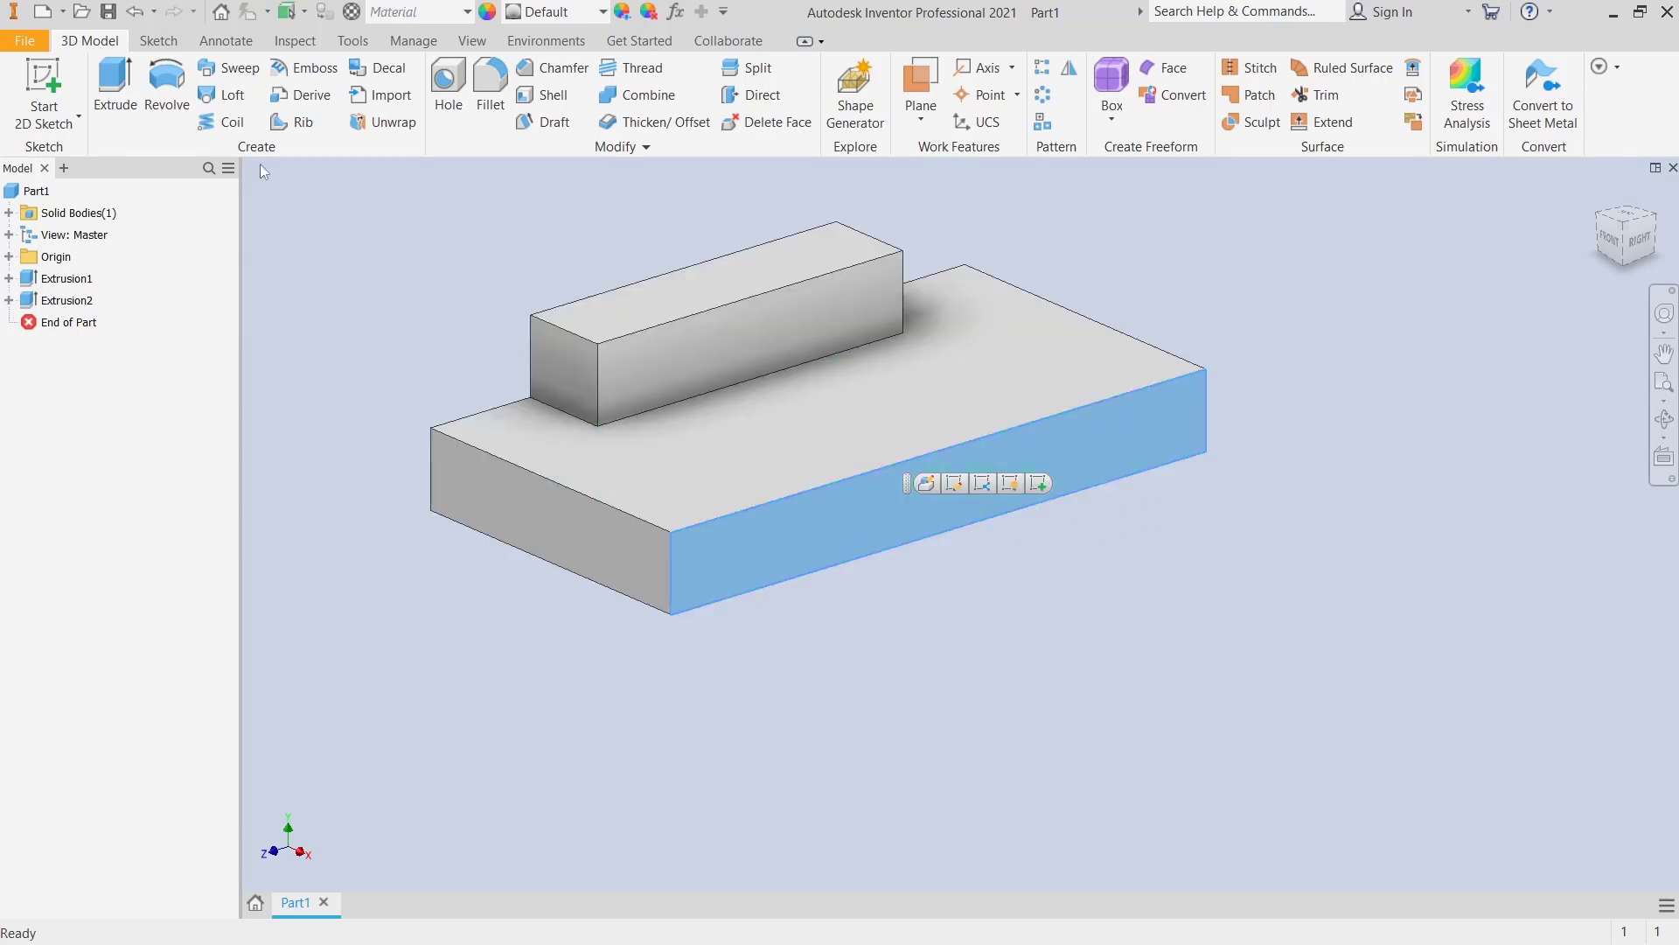
# - Begin Sketch3 on the plate's front face and project the bar's top edge into it
pyautogui.click(956, 483)
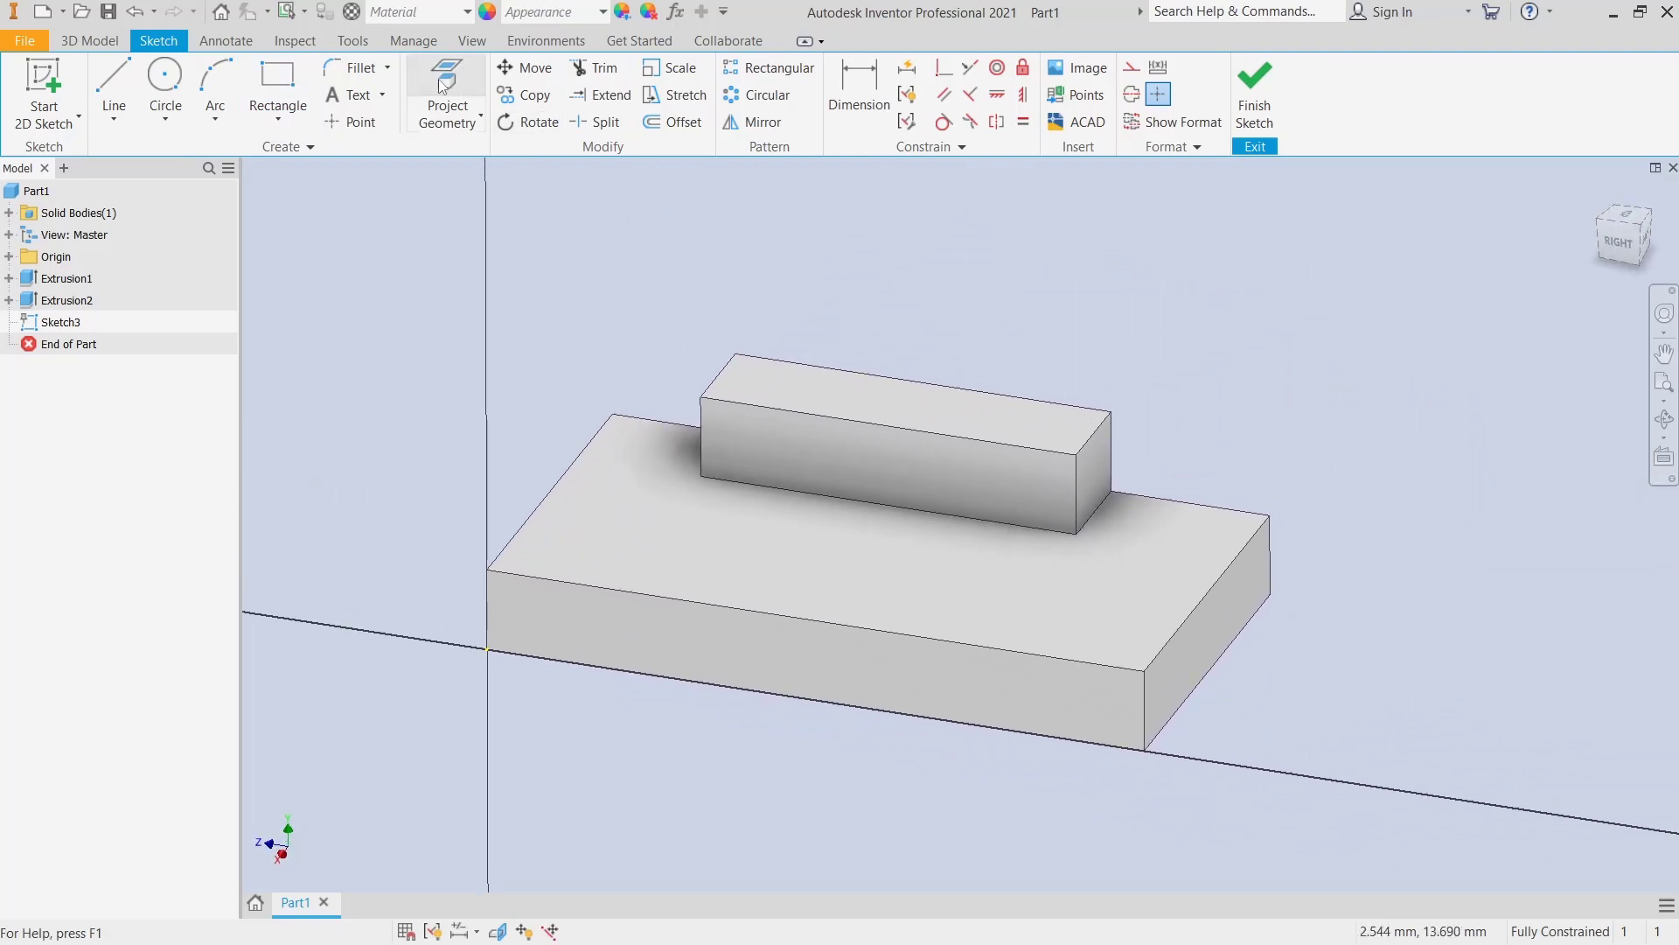
pyautogui.moveTo(447, 85)
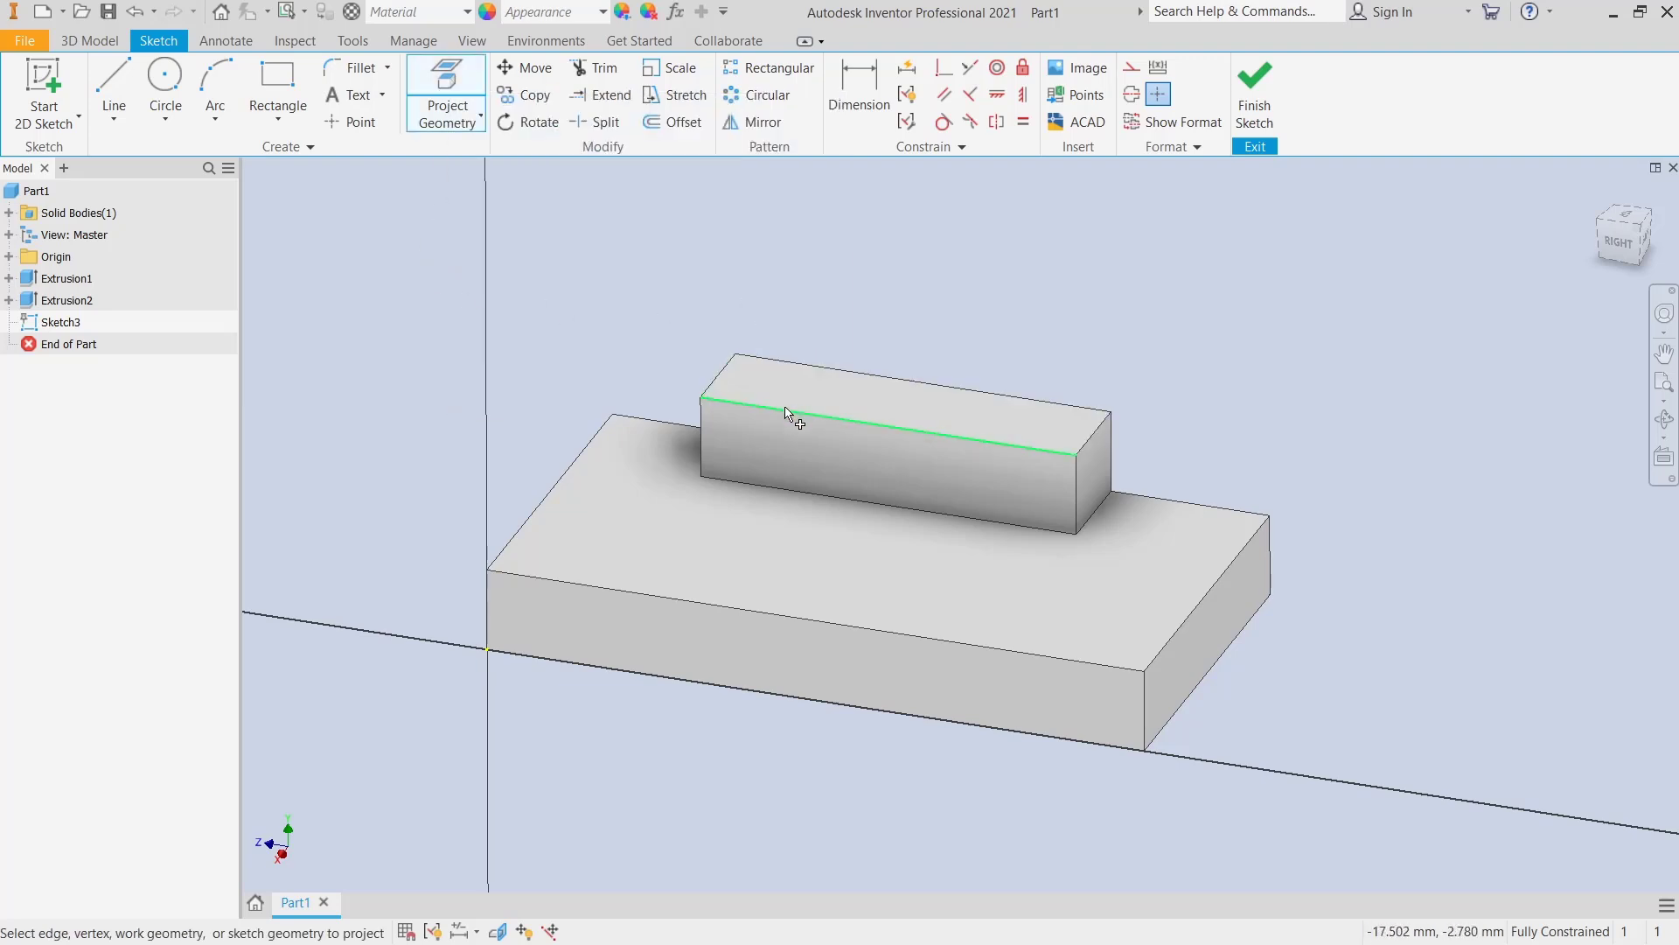
pyautogui.click(867, 465)
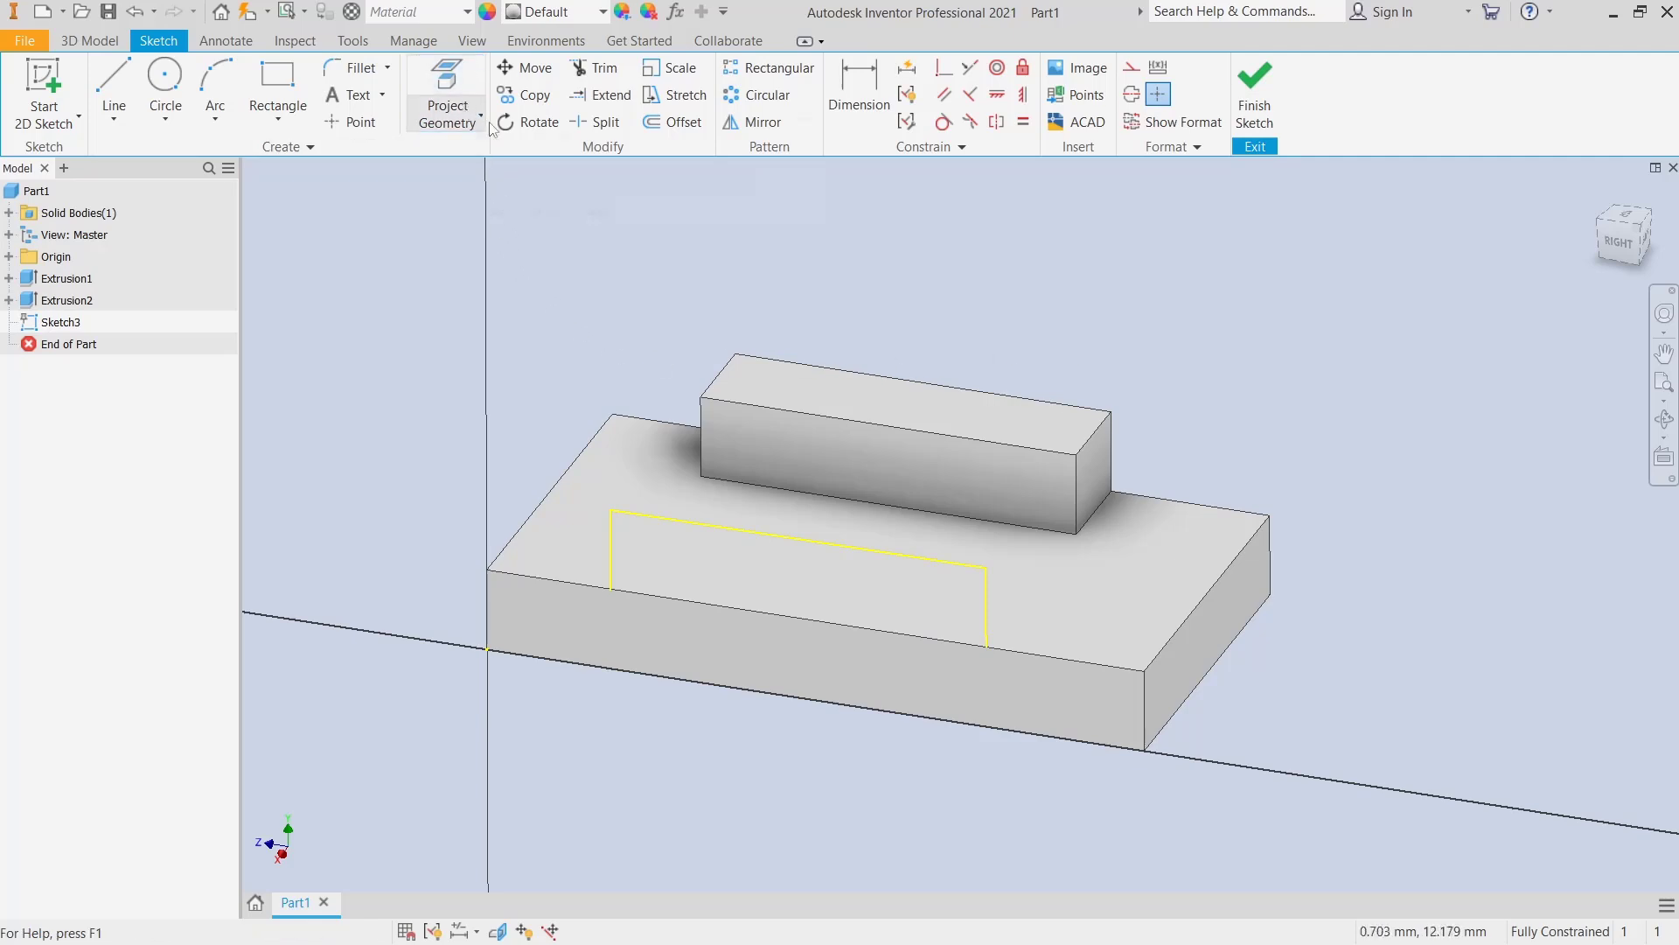
pyautogui.moveTo(738, 256)
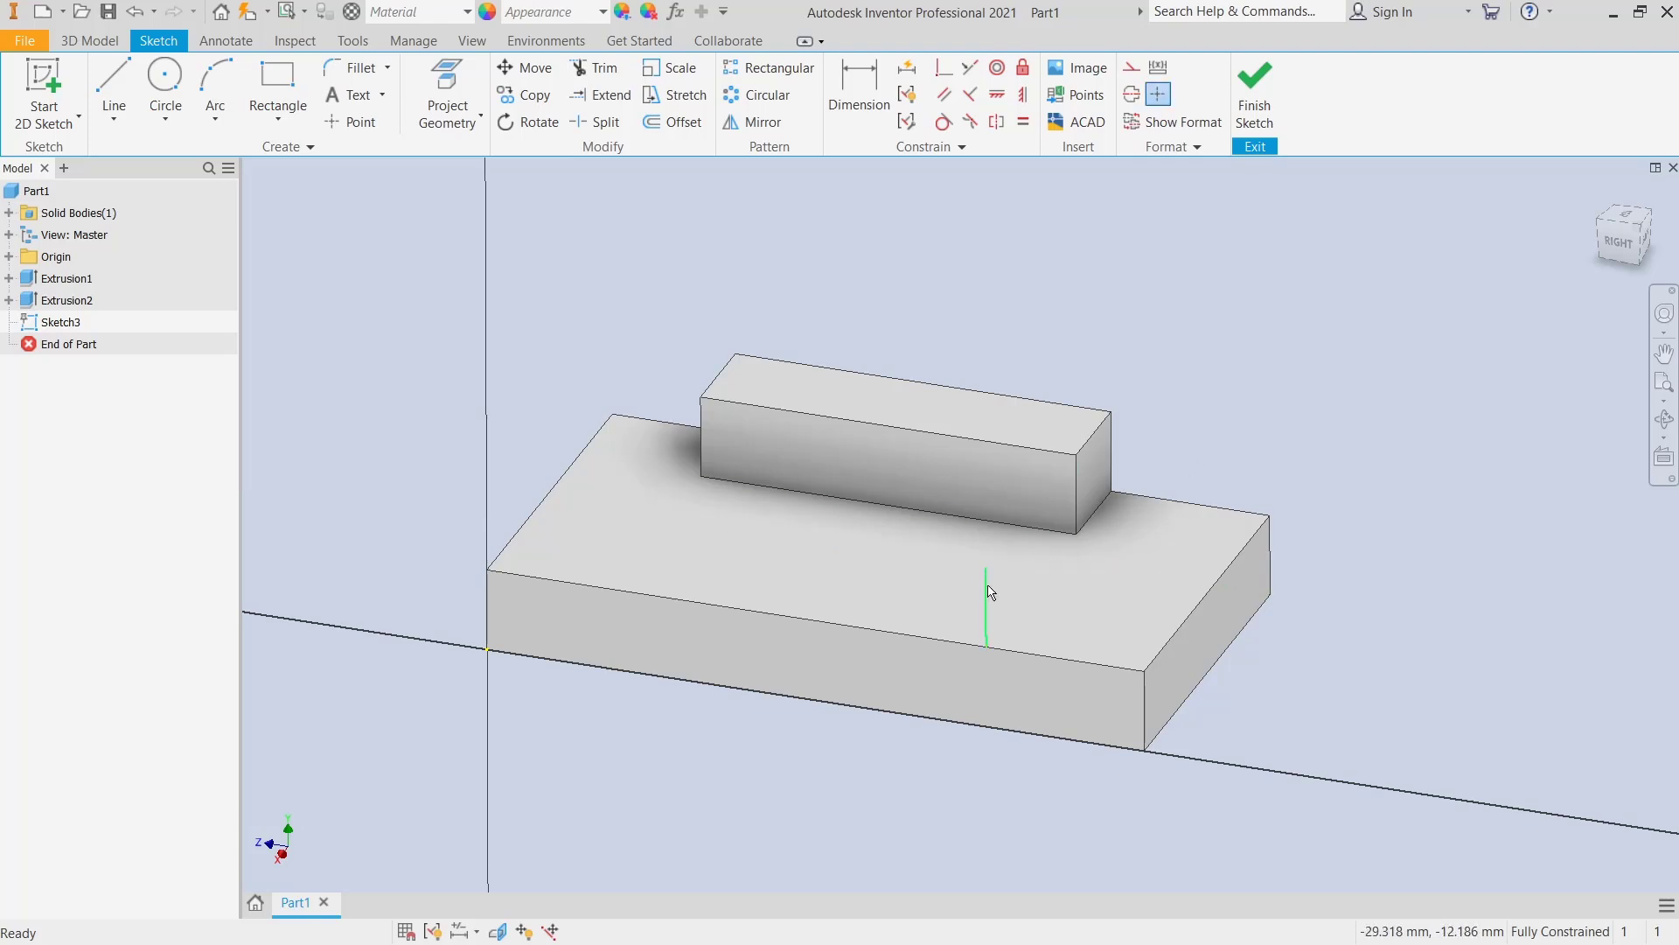
pyautogui.moveTo(1290, 343)
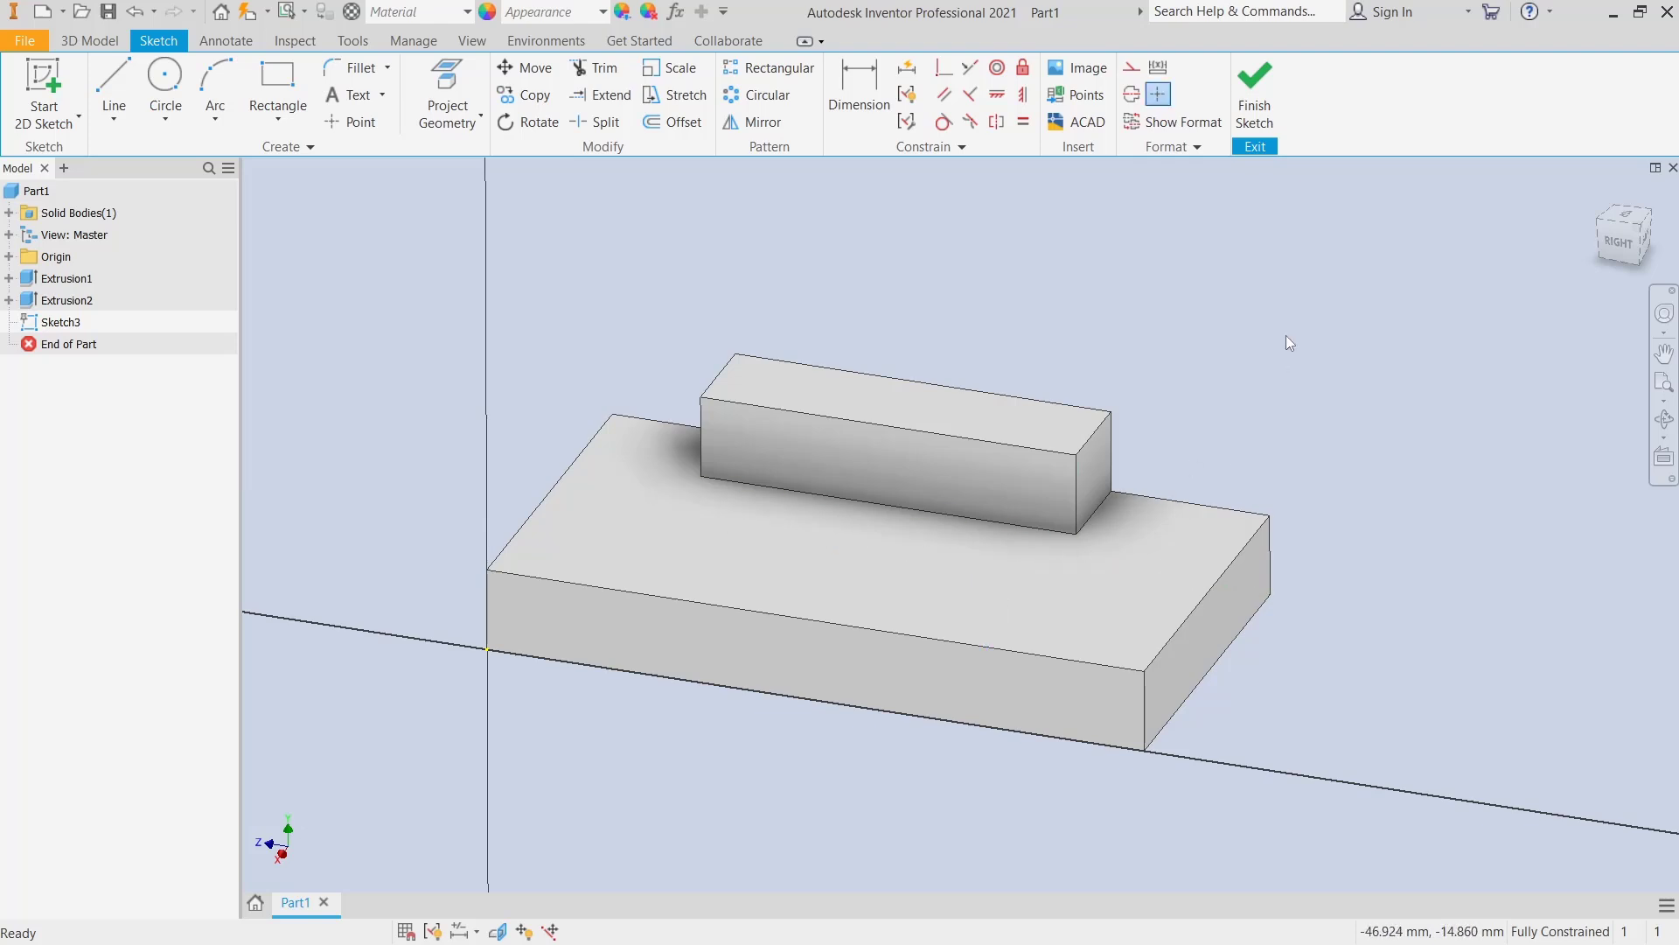
pyautogui.moveTo(448, 93)
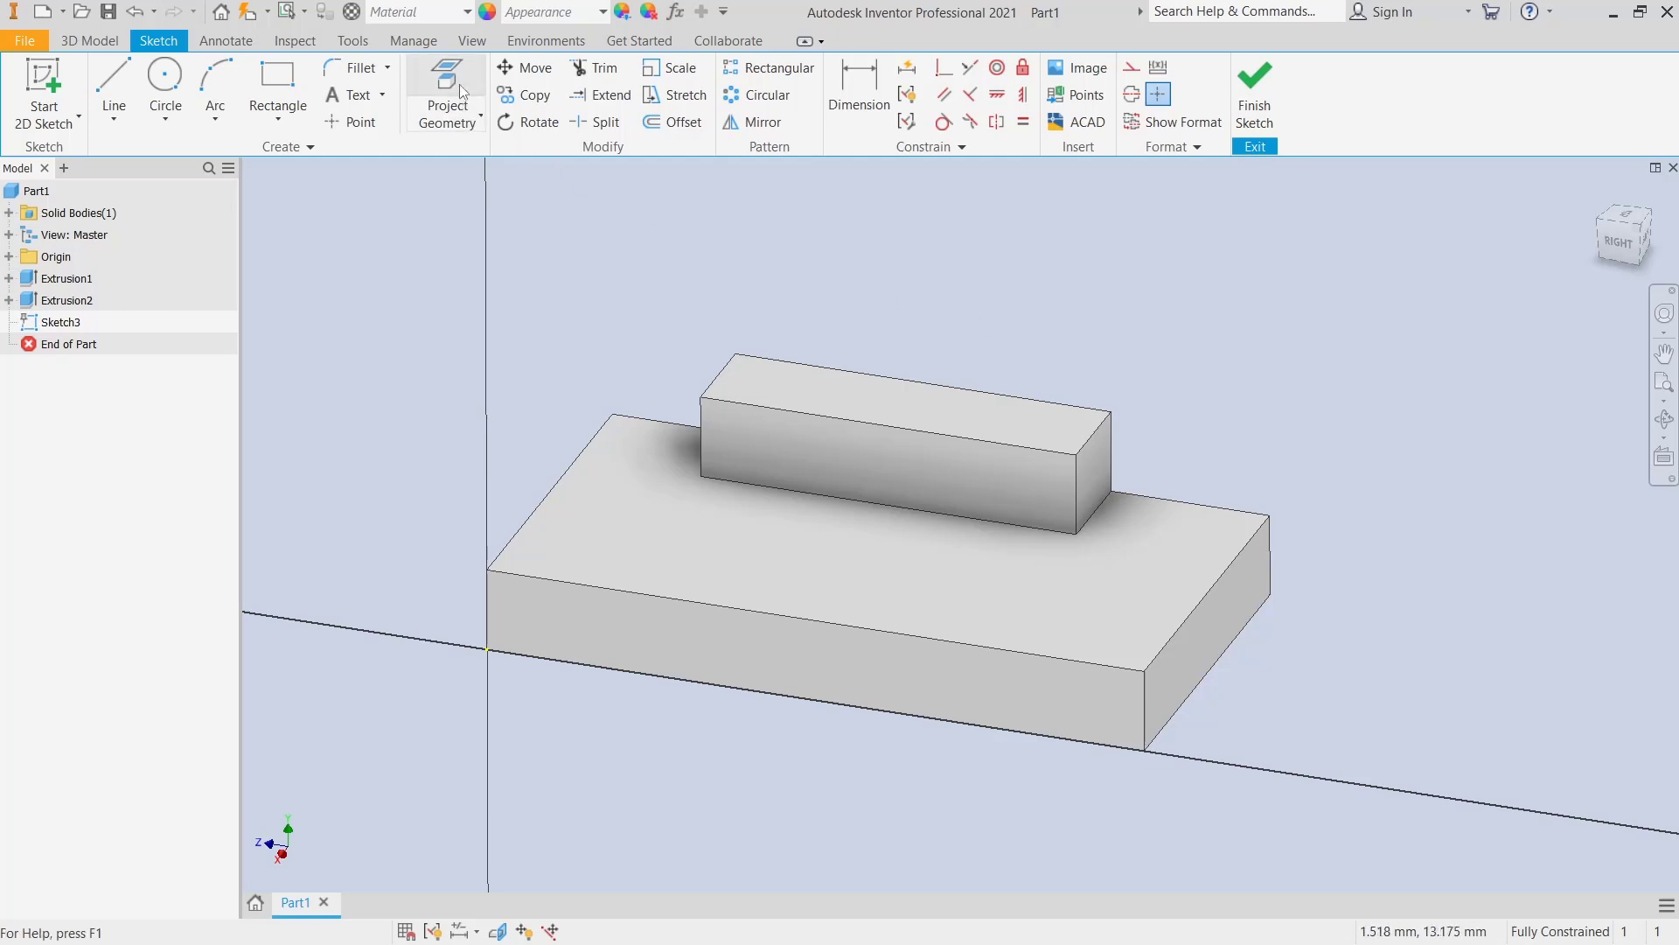
# - Project the bar's front face into Sketch3 as a closed rectangle and finish the sketch
pyautogui.click(446, 90)
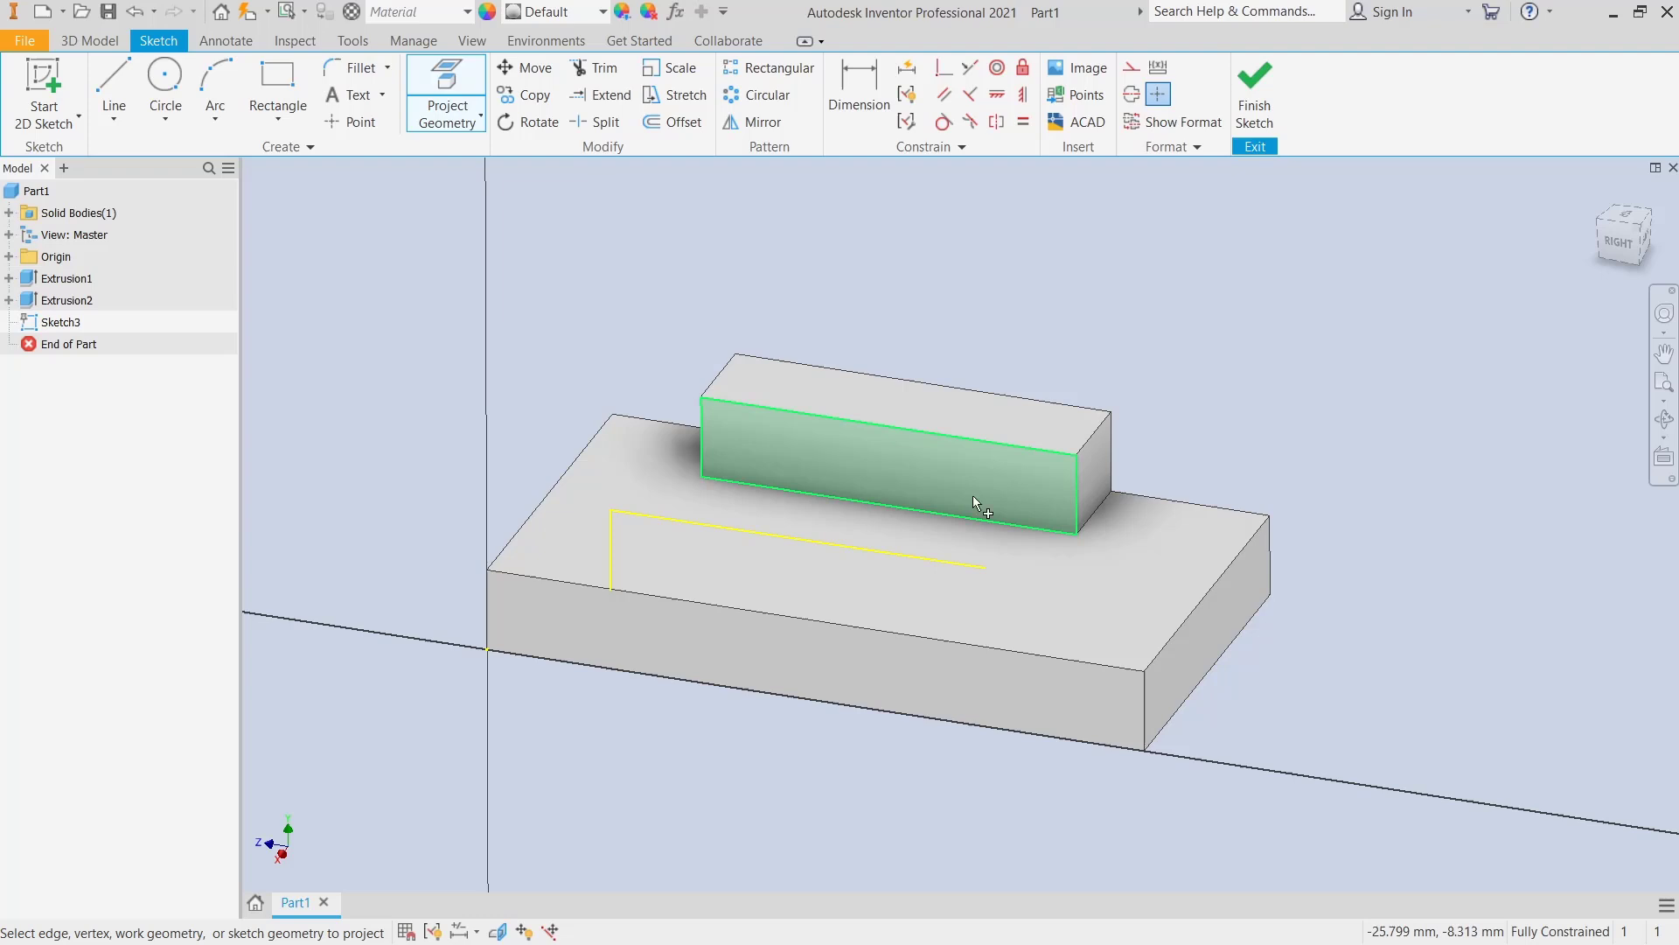
pyautogui.moveTo(1049, 532)
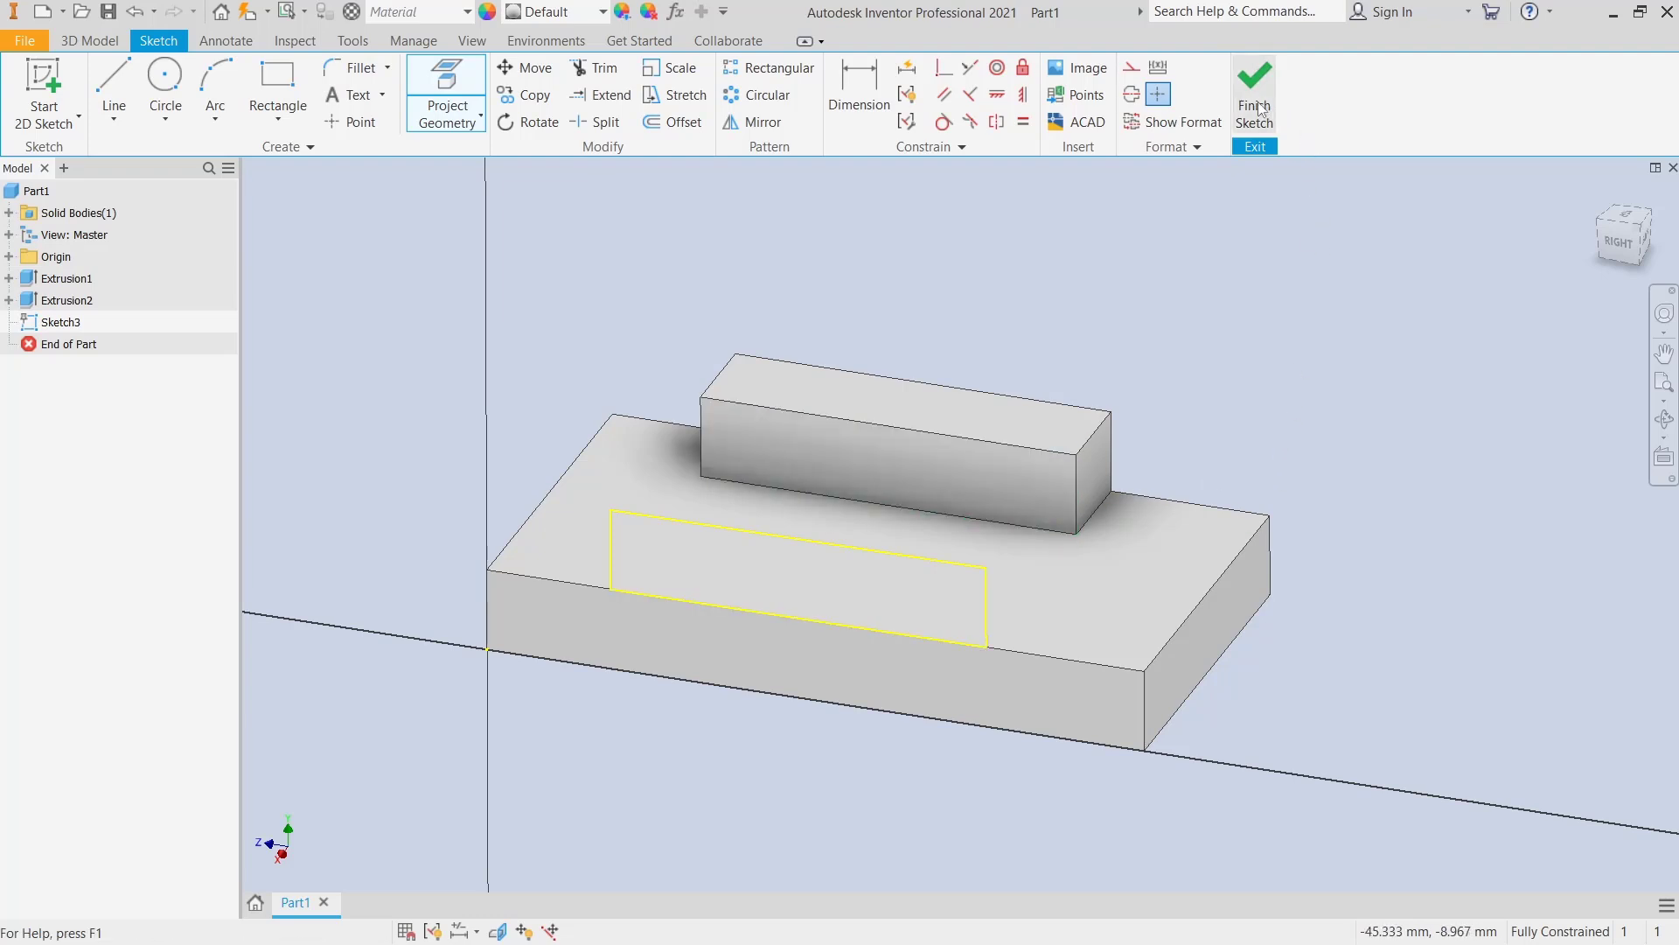
pyautogui.click(1253, 90)
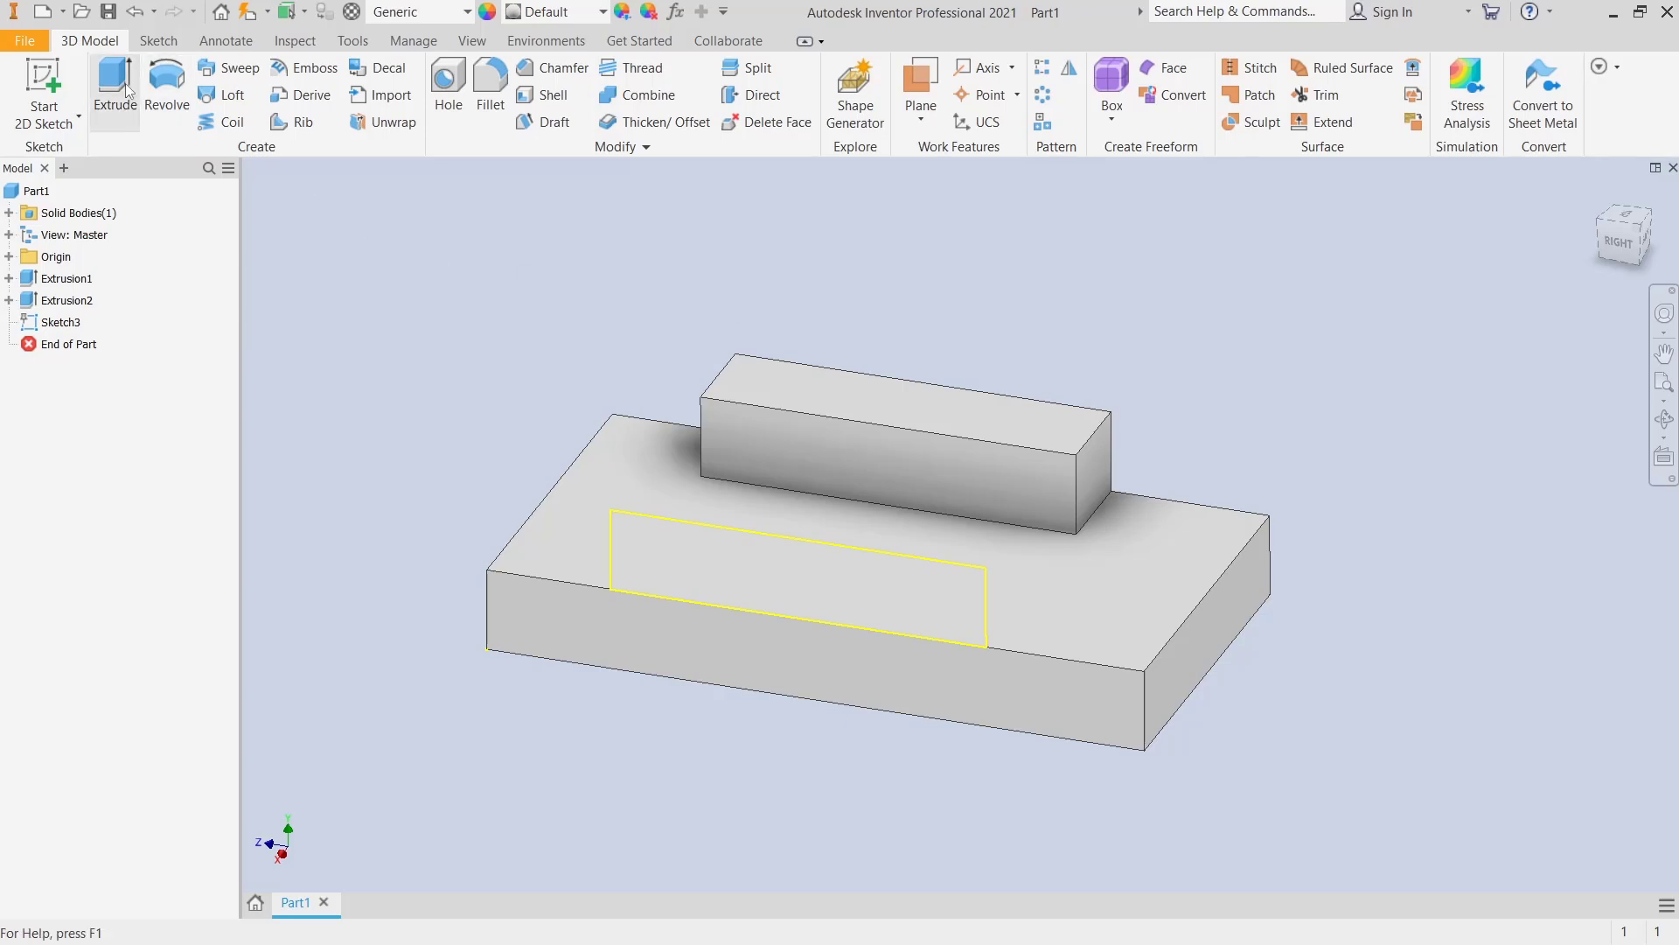
# - Extrude the projected rectangle from Sketch3 into a second raised bar on the plate
pyautogui.click(114, 87)
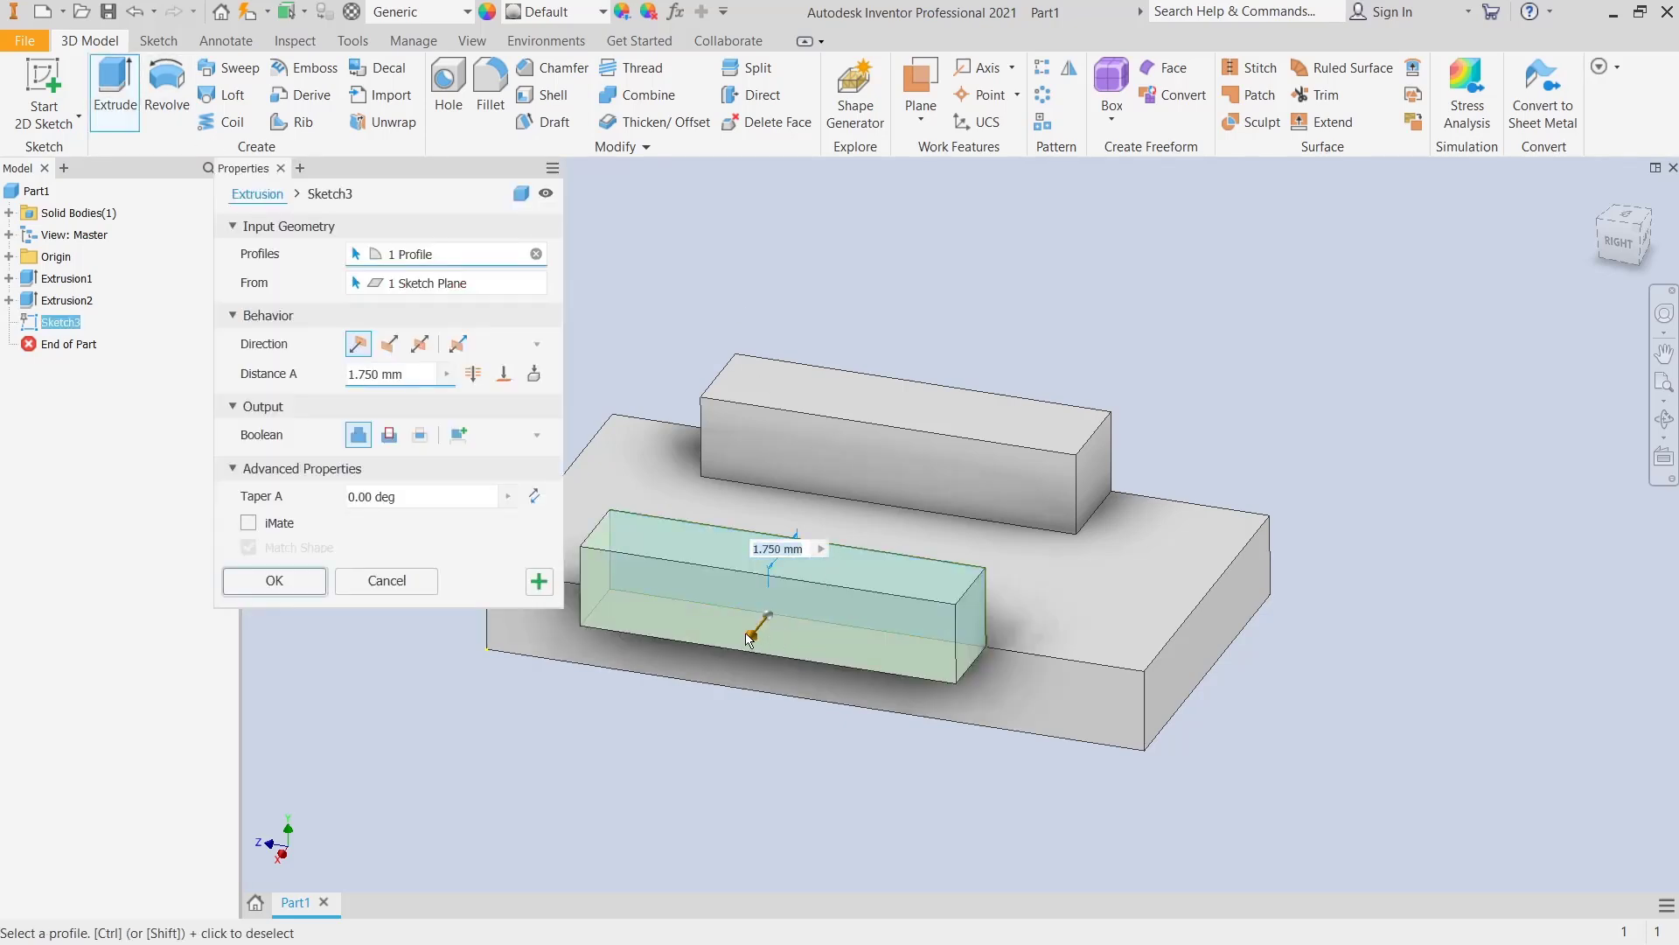
pyautogui.moveTo(388, 343)
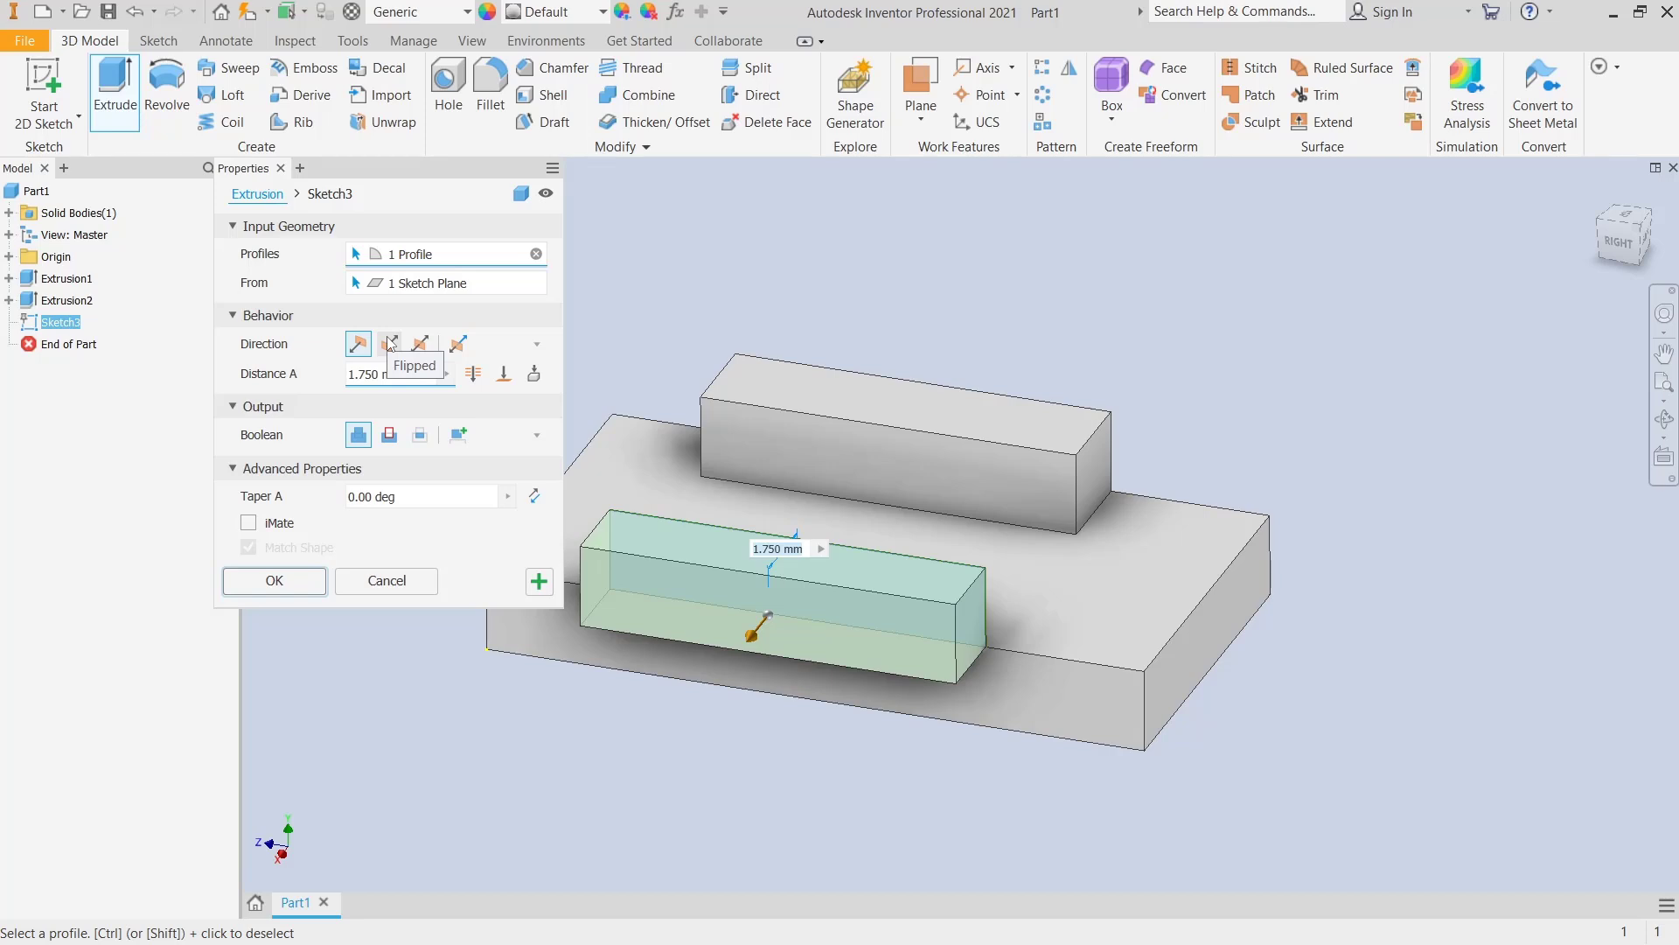
pyautogui.click(273, 581)
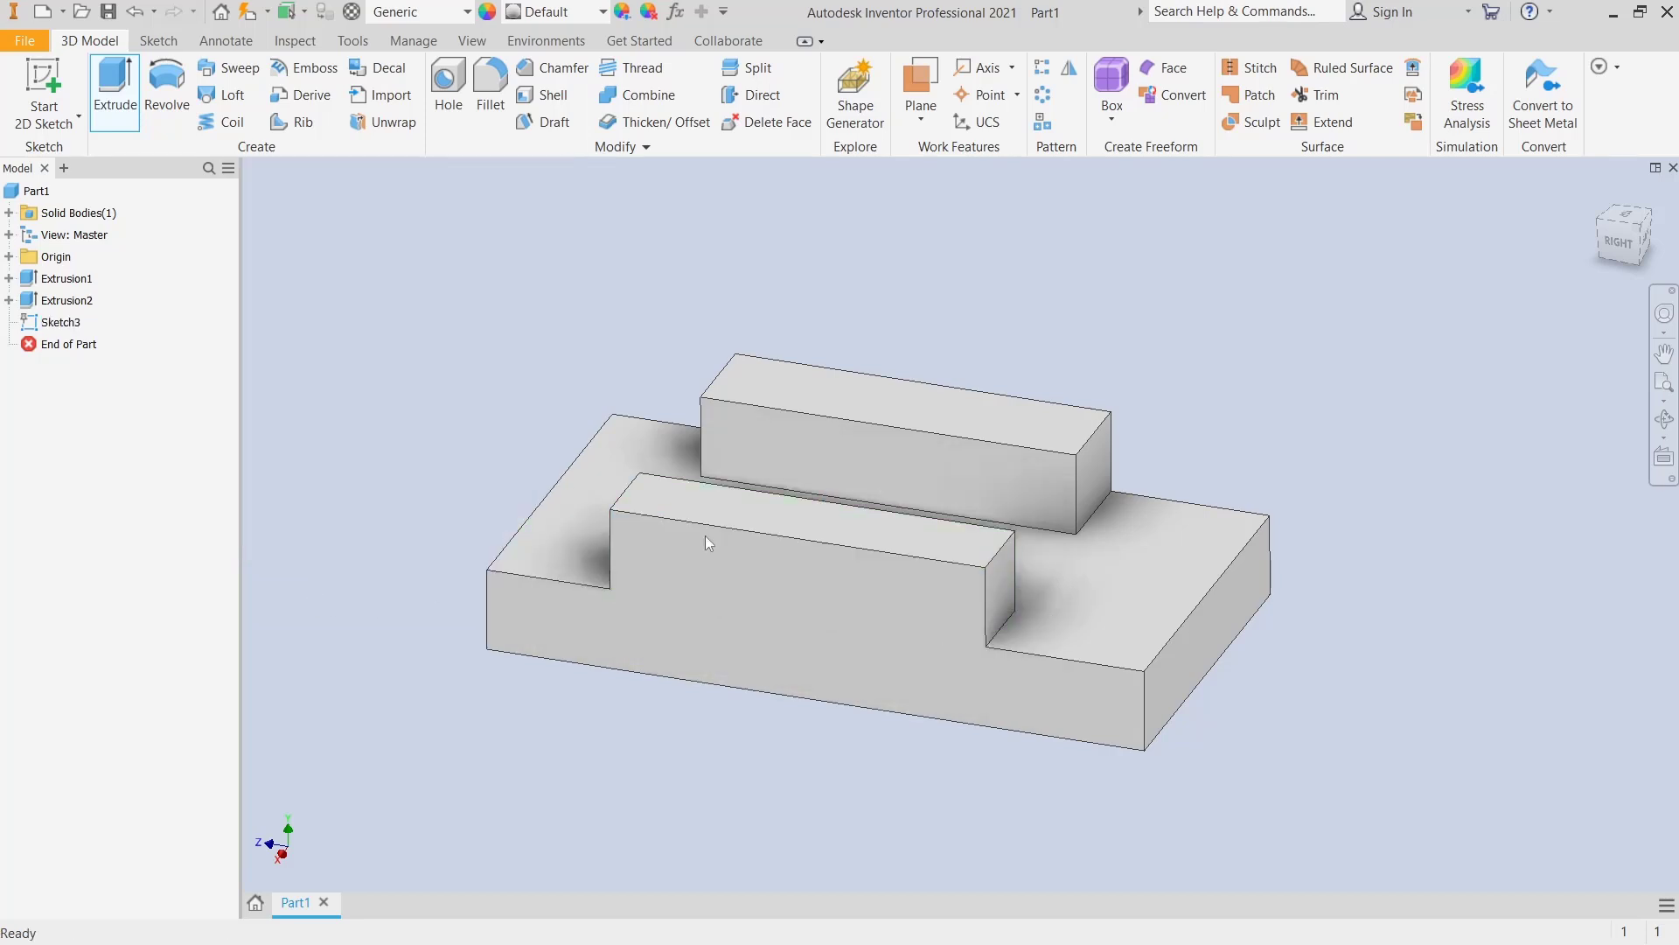